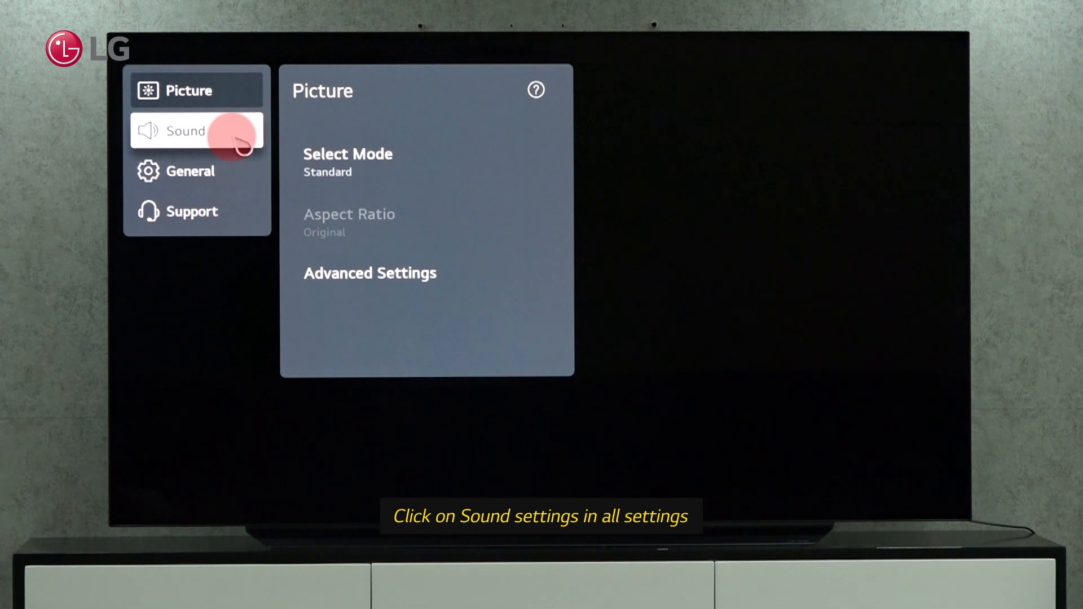
# Go to Sound, then Sound Out, reaching the Use Wireless Speaker output choices
pyautogui.click(184, 131)
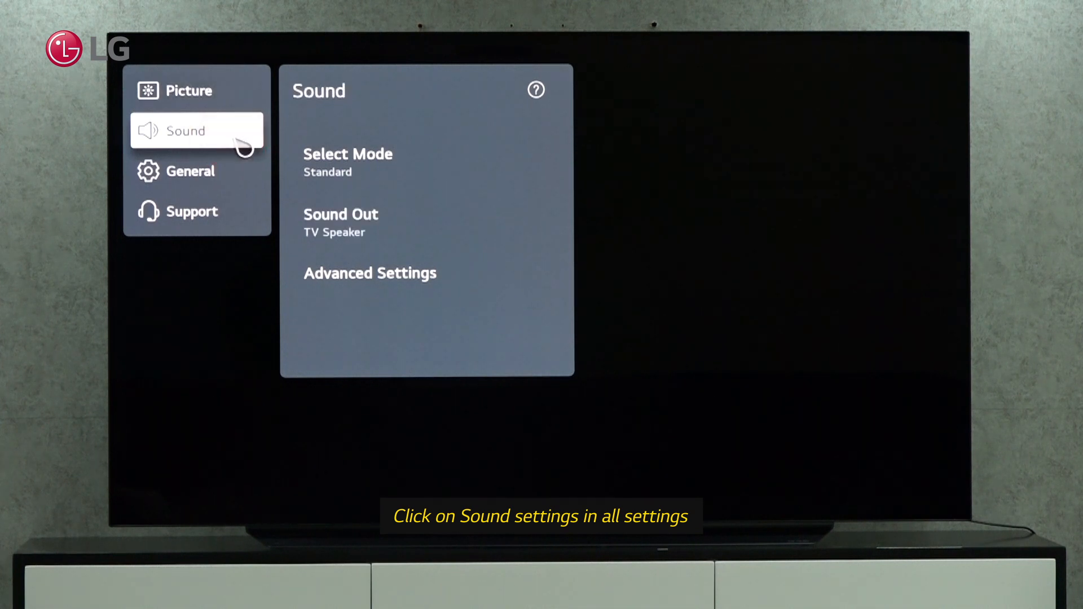
pyautogui.click(341, 221)
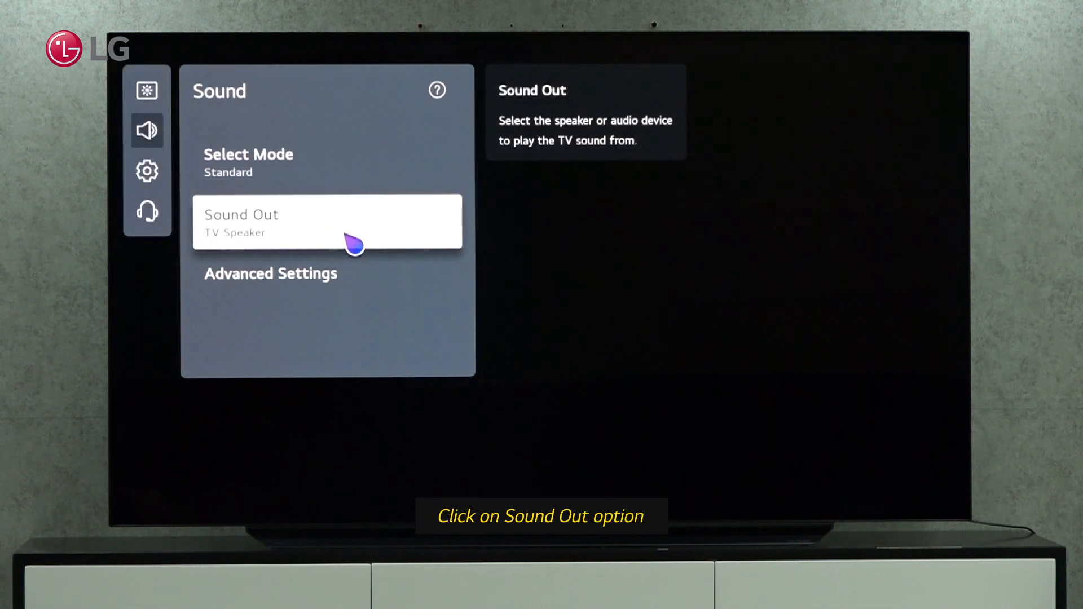
pyautogui.click(328, 221)
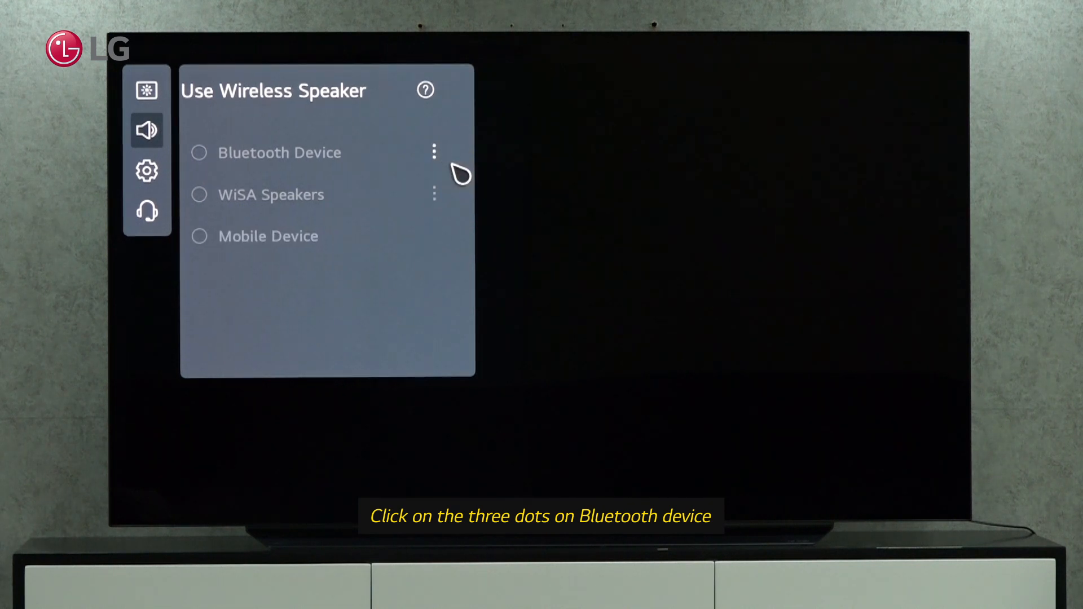
# In Bluetooth Device settings, set Speaker Connection Settings to 1 Device
pyautogui.click(434, 151)
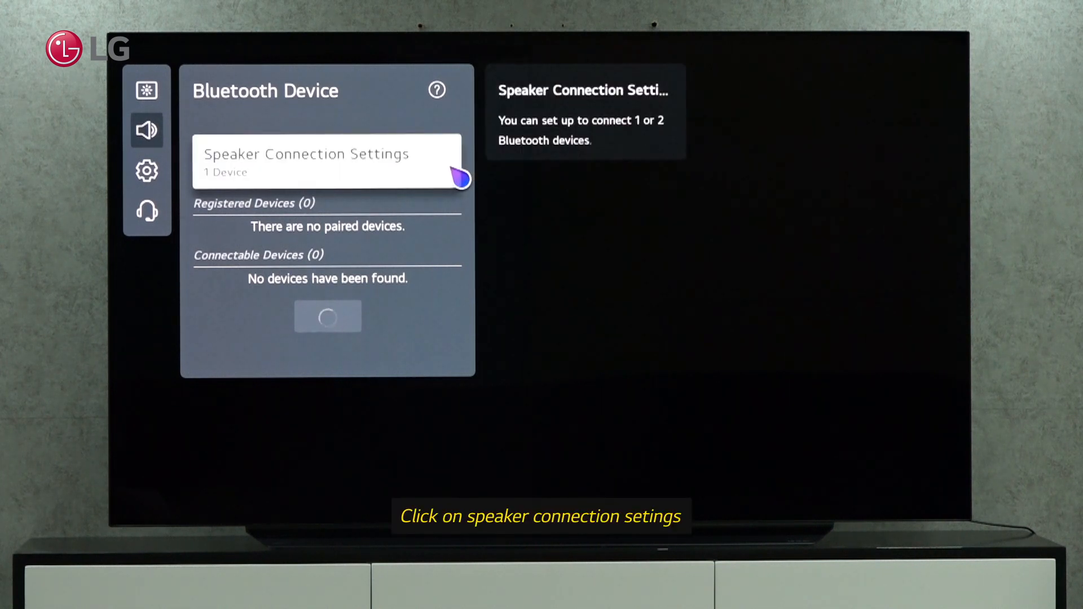
pyautogui.click(329, 162)
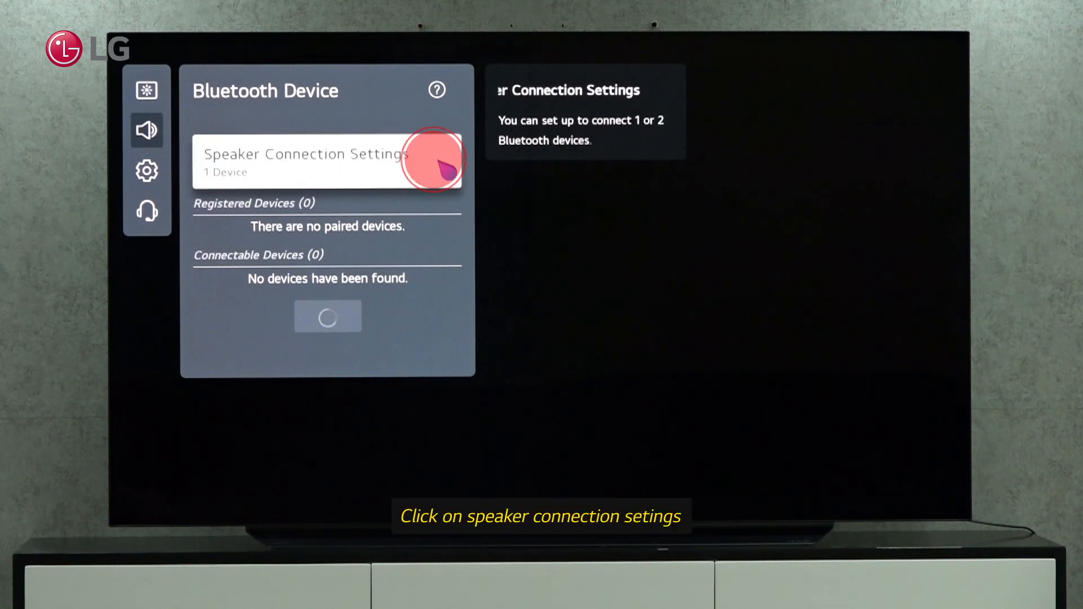
pyautogui.click(326, 161)
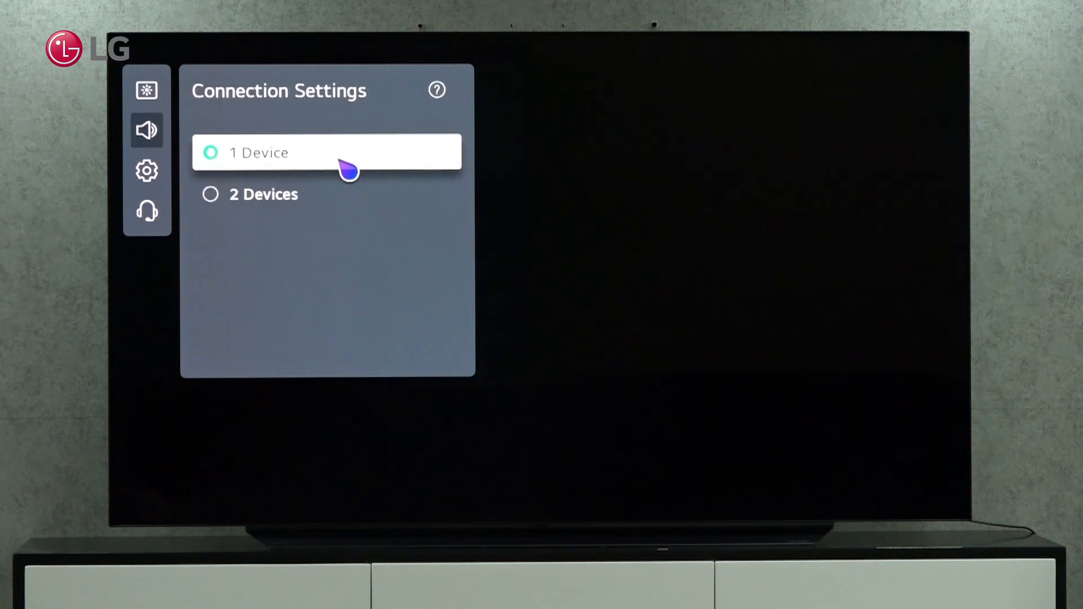
pyautogui.click(327, 152)
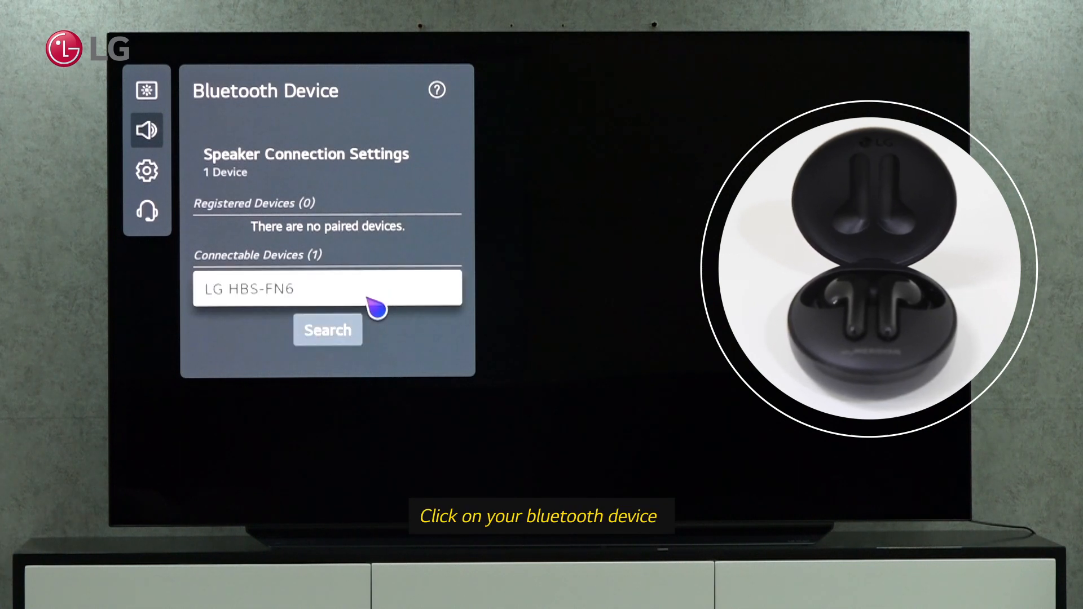
# Connect the LG HBS-FN6 earbuds listed under Connectable Devices
pyautogui.click(327, 288)
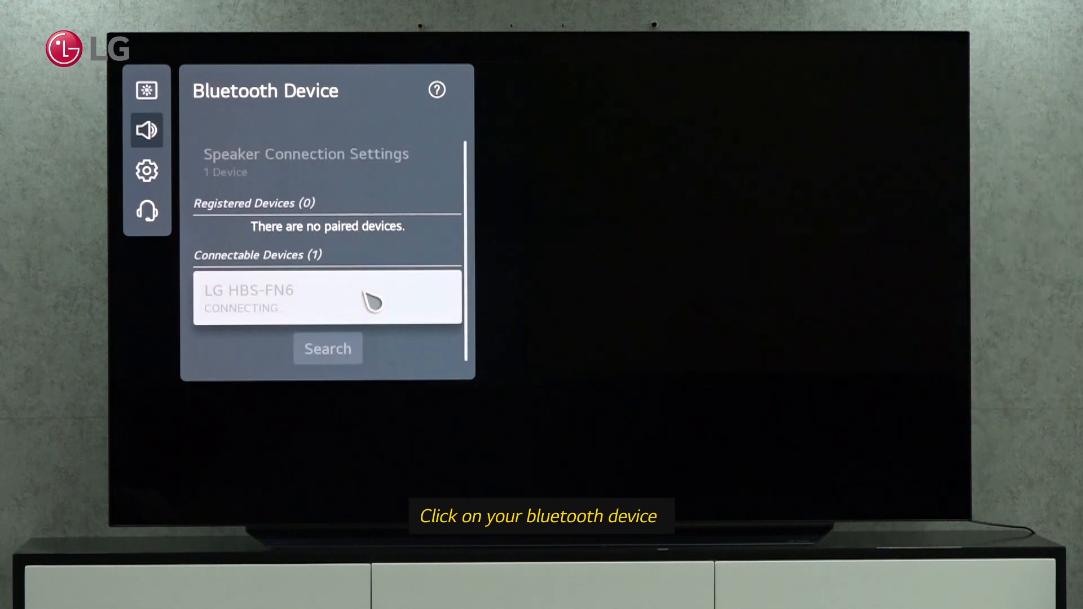